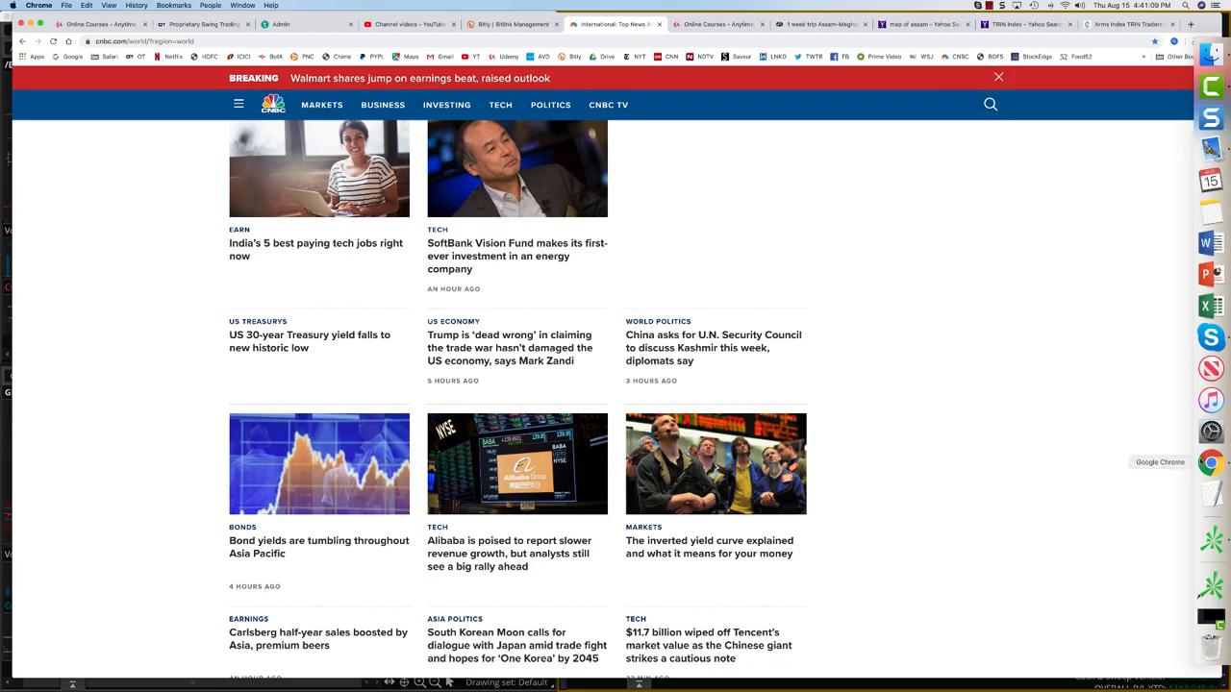
mouse_move(778, 275)
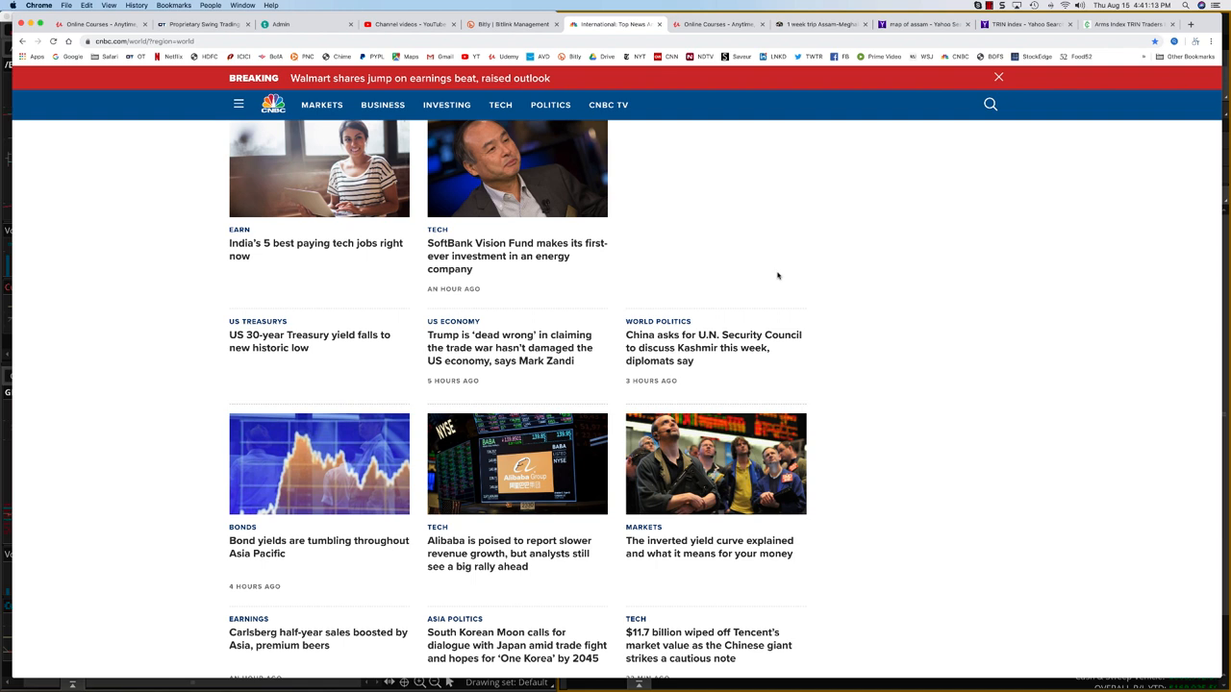
mouse_move(226, 343)
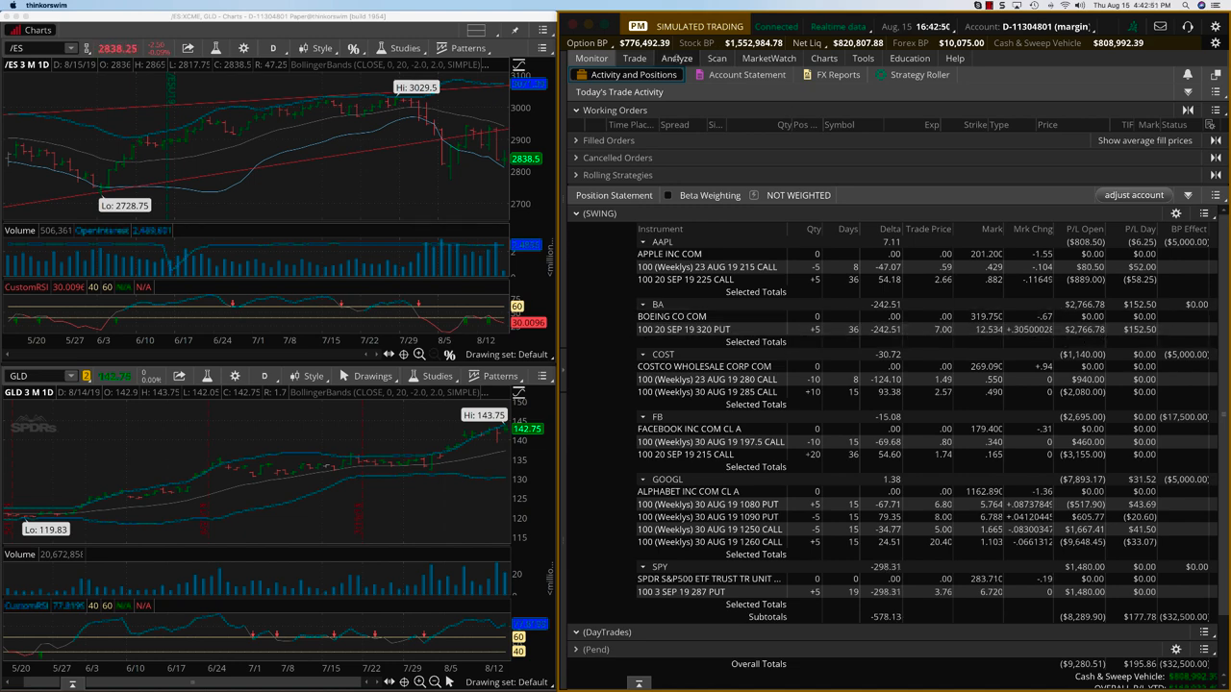
Bring up the SWING options position statement in Monitor > Activity and Positions beside the /ES and GLD charts
click(676, 58)
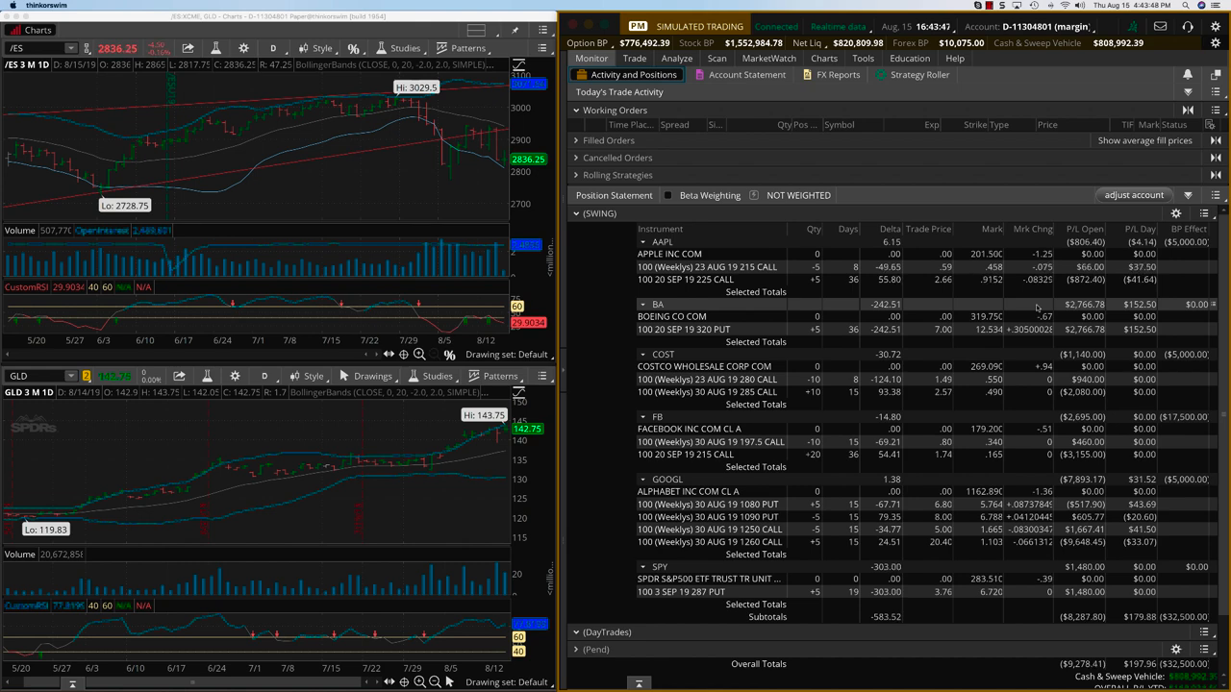
click(768, 59)
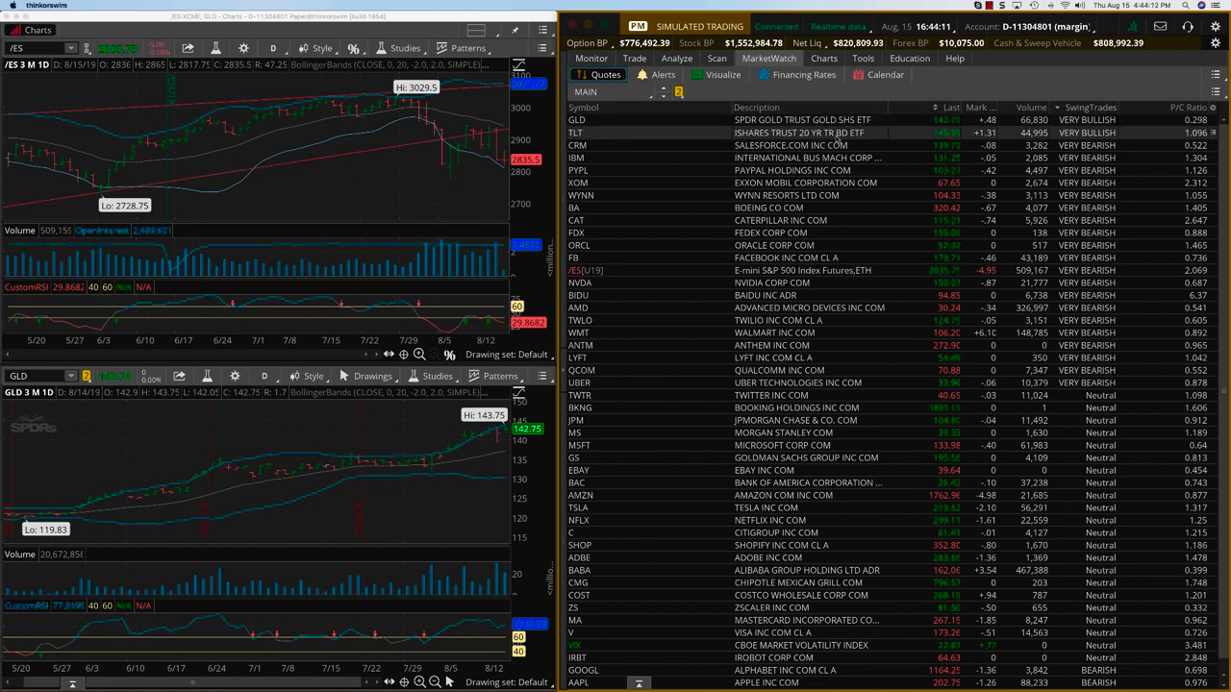
click(592, 57)
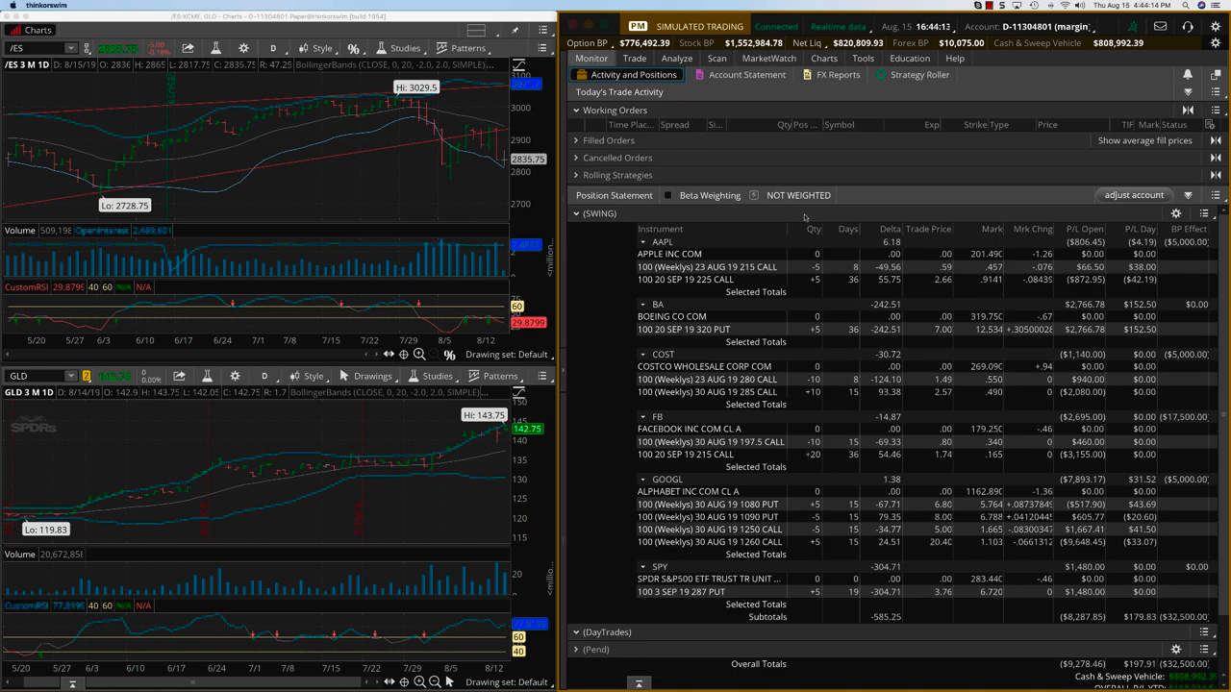